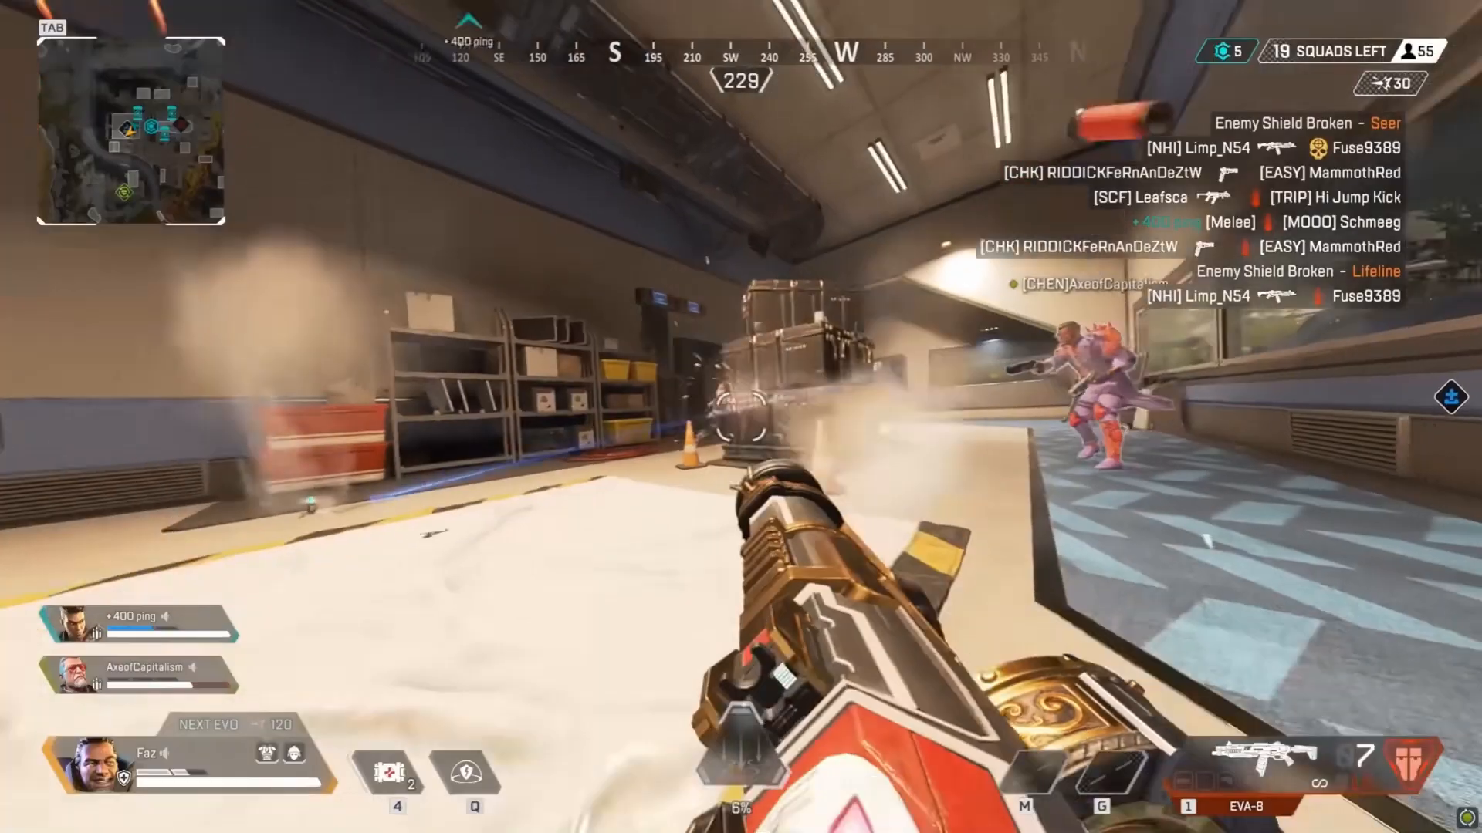
Fire the EVA-8 shotgun at the enemy charging down the hallway.
{"action": "left_click", "coordinate": [741, 417]}
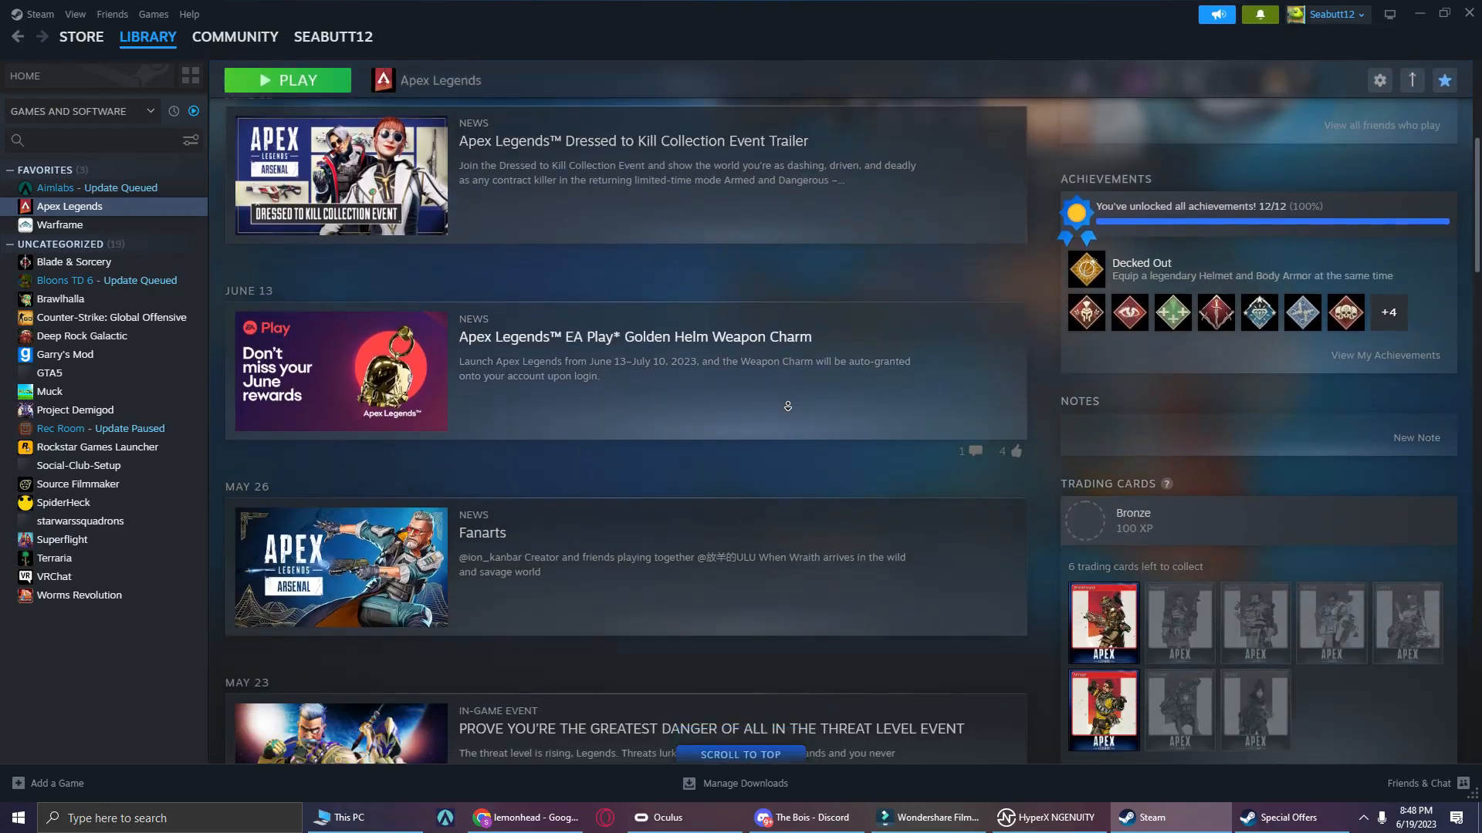
Scroll the Apex Legends library page past older news posts to the community guides.
{"action": "scroll", "scroll_direction": "down", "scroll_amount": 3}
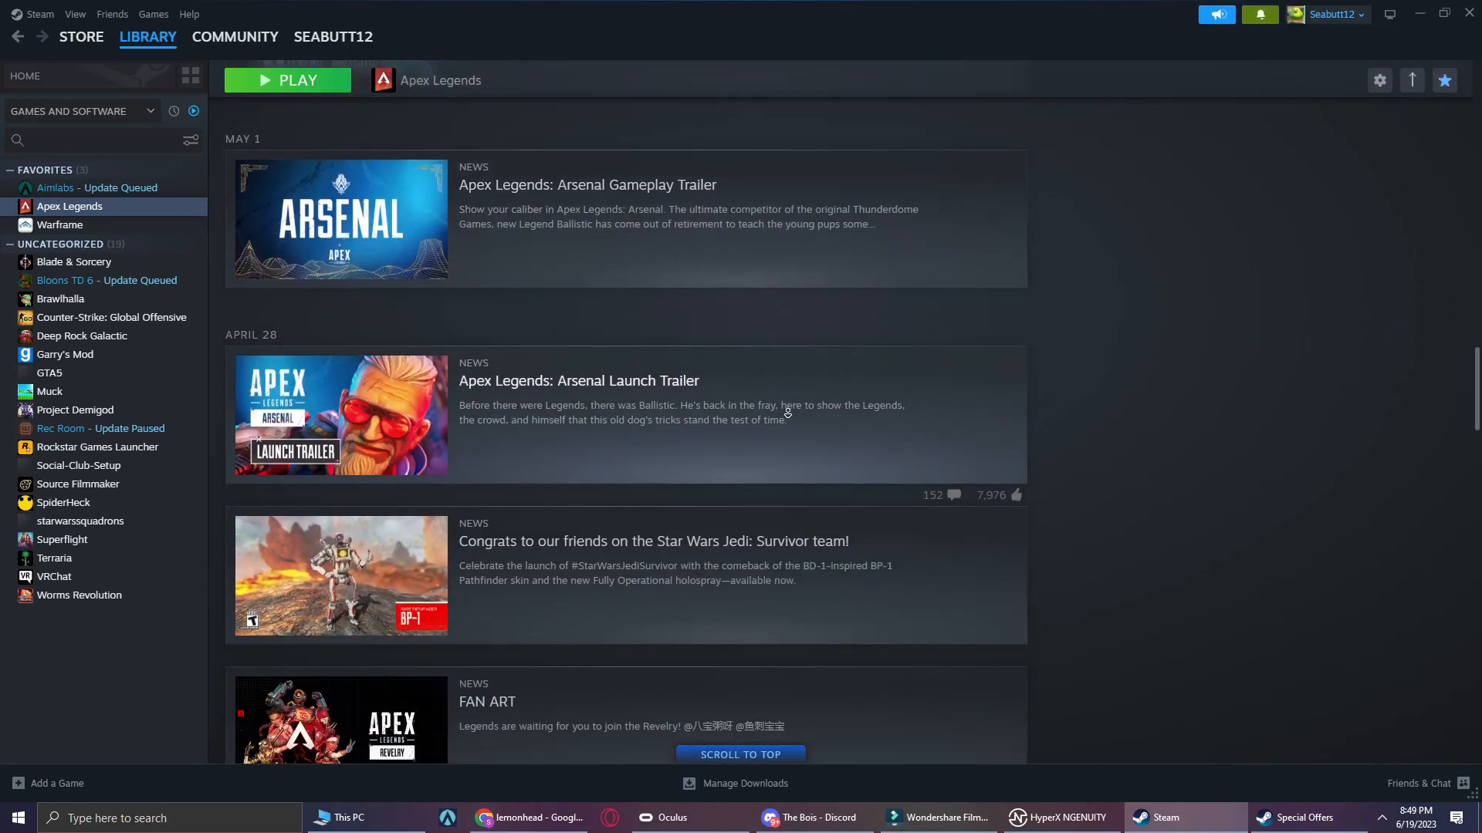
{"action": "scroll", "scroll_direction": "down", "scroll_amount": 3}
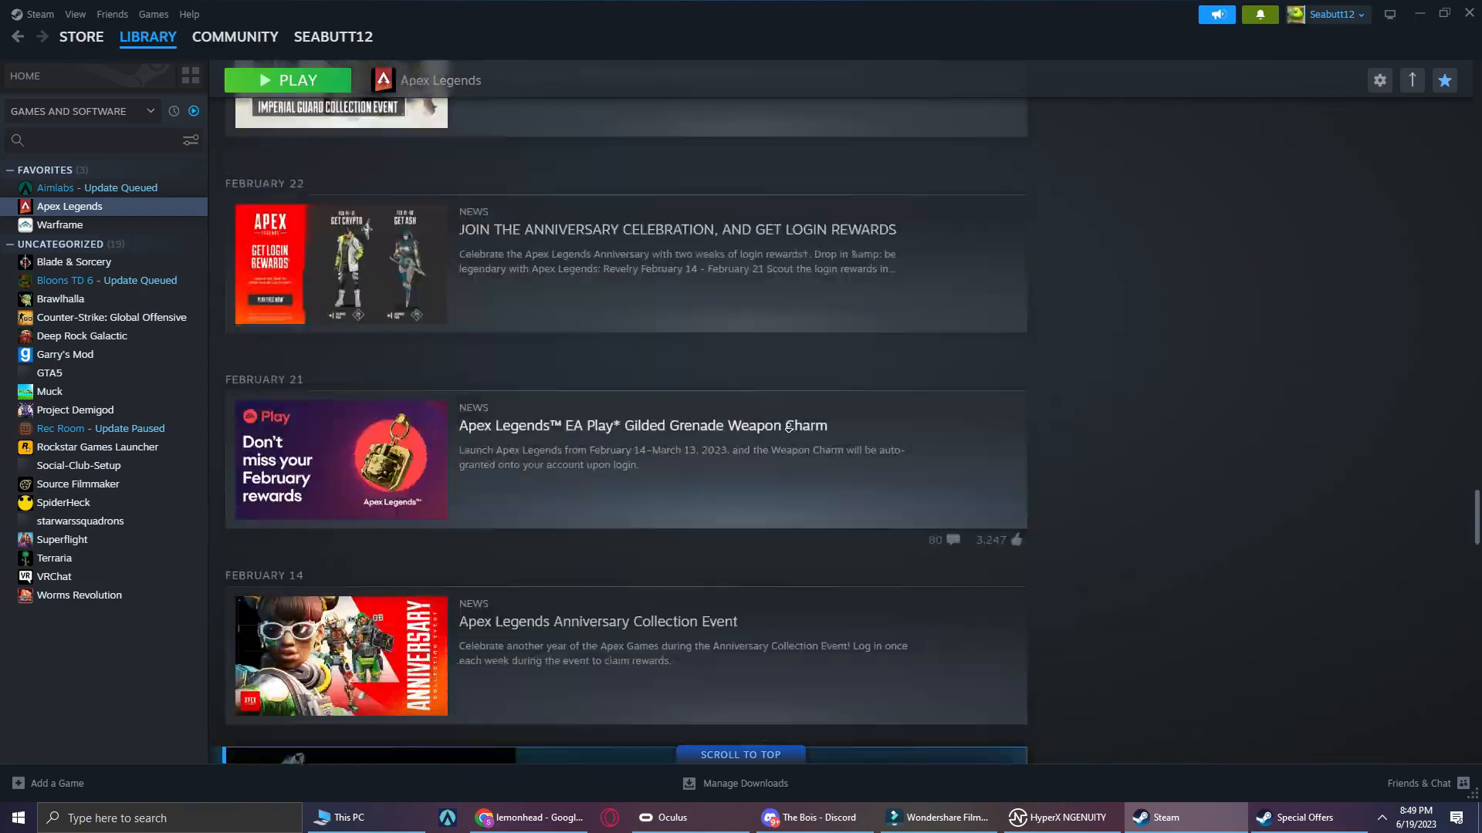
{"action": "scroll", "scroll_direction": "down", "scroll_amount": 3}
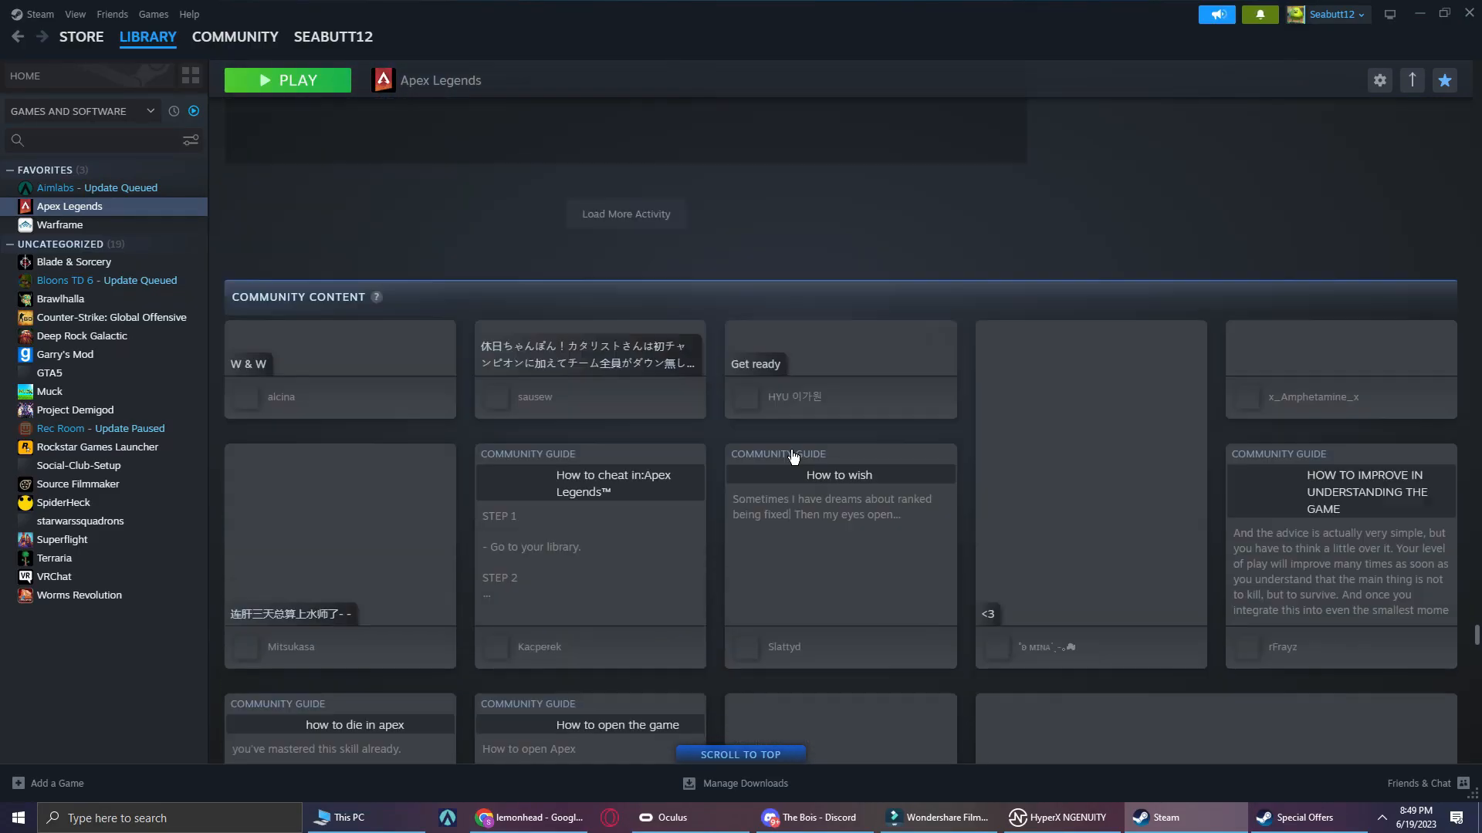